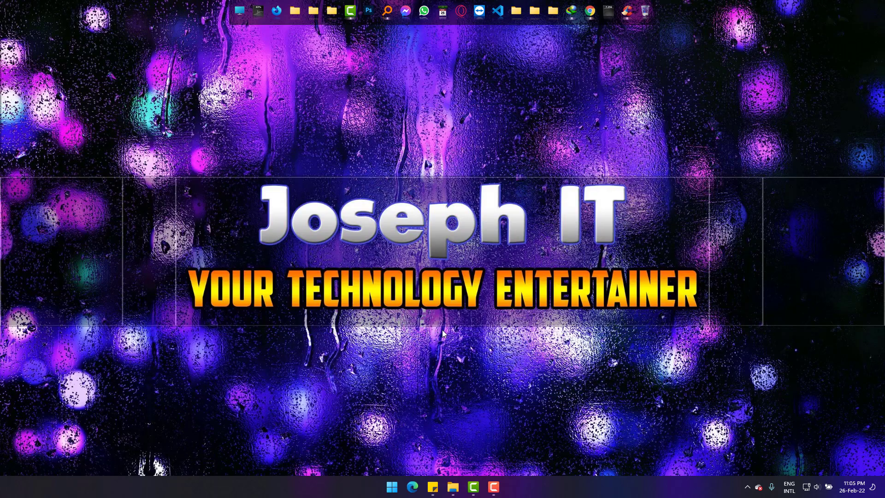
- Summon the Run box and enter appwiz.cpl as the command
key(Win+r)
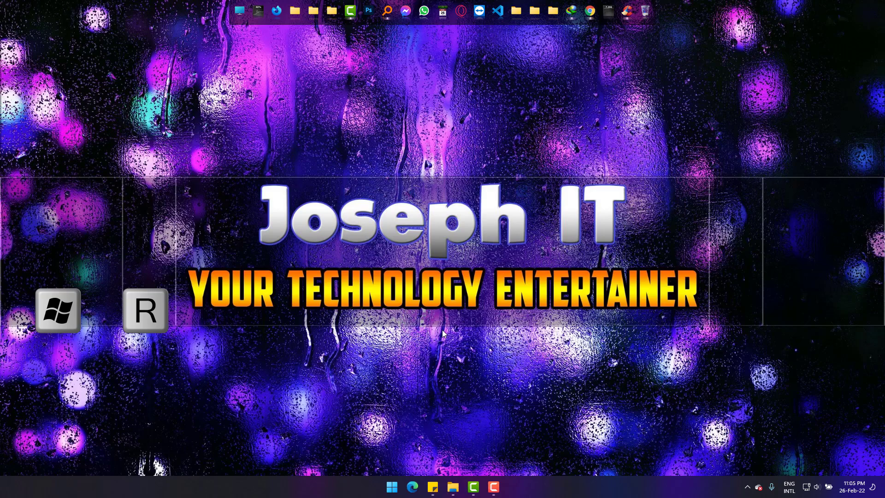
key(Win+r)
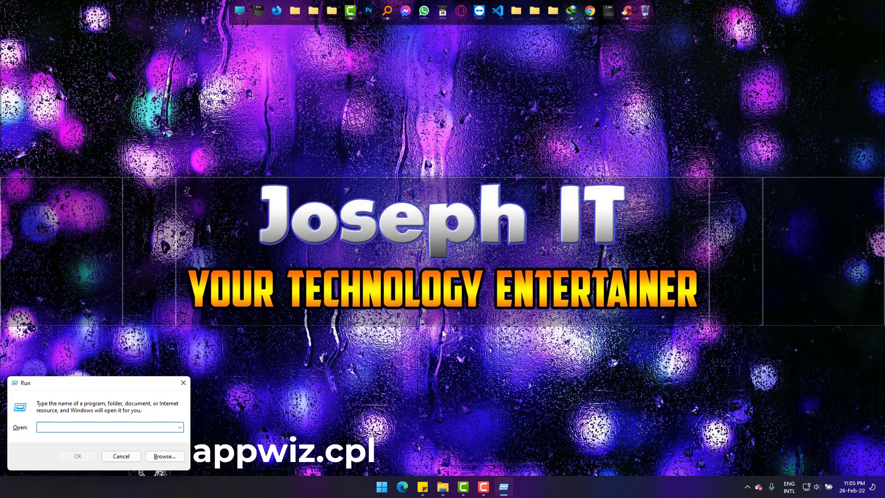
text(appwiz.c)
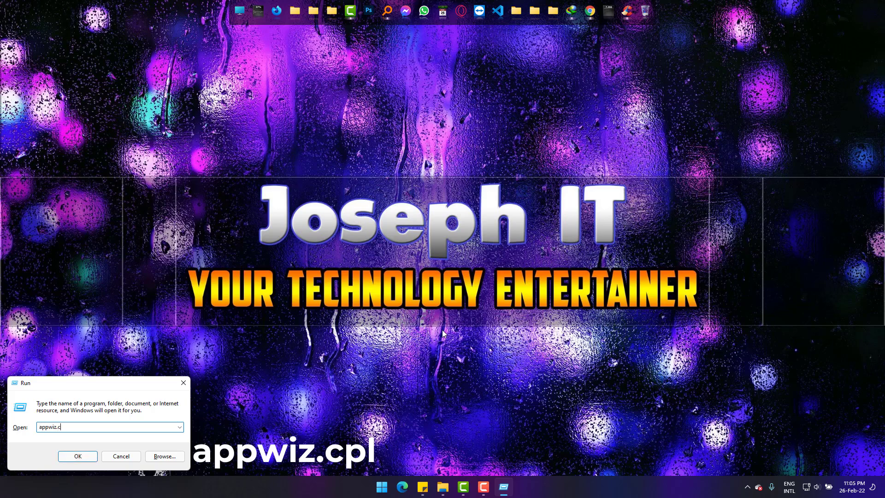
text(pl)
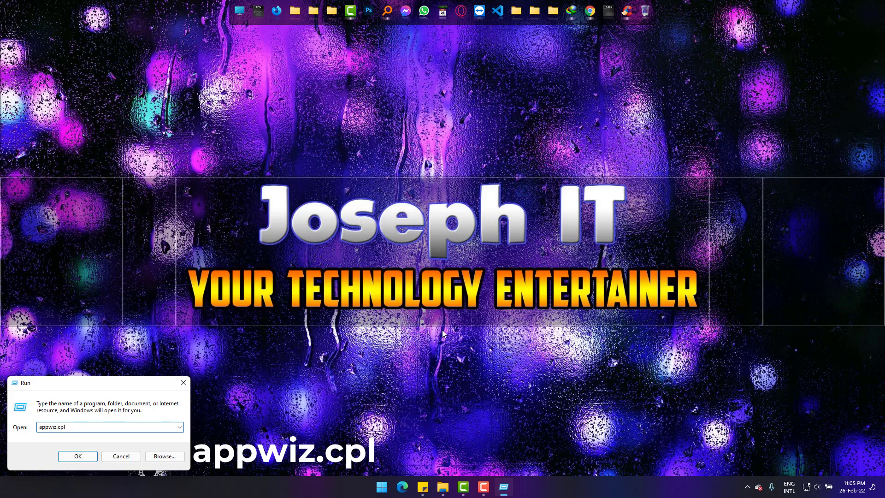
- Launch Programs and Features, select VLC media player, browse the list, then view installed updates
click(77, 456)
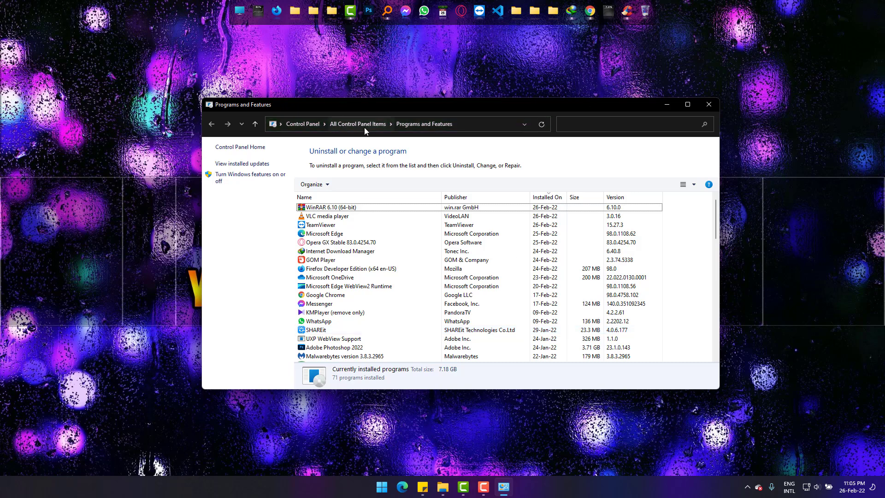
click(339, 207)
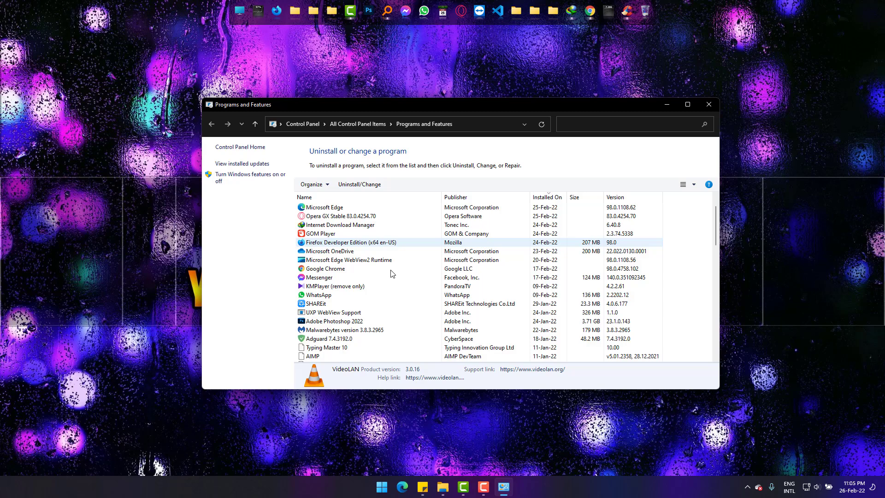
scroll(down, 3)
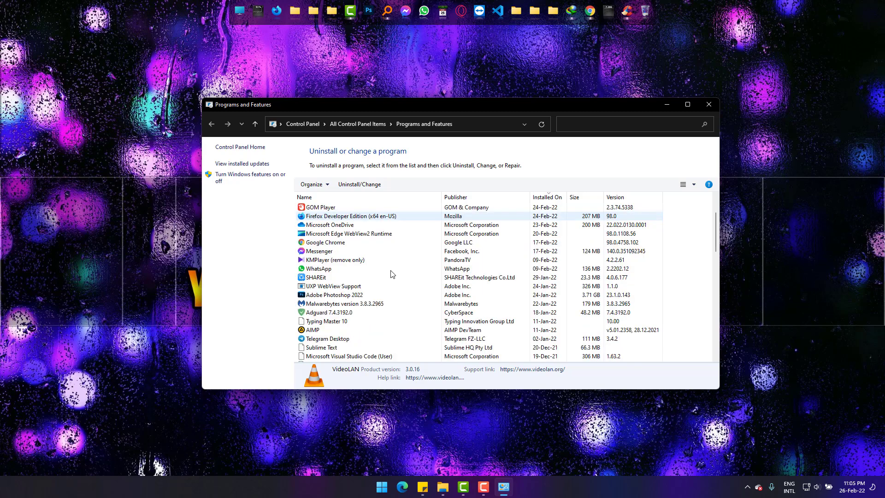
scroll(down, 3)
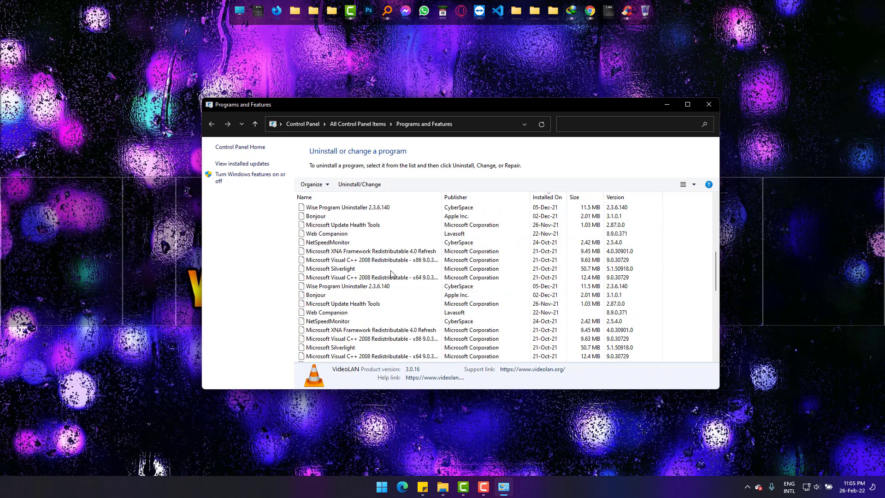
scroll(up, 3)
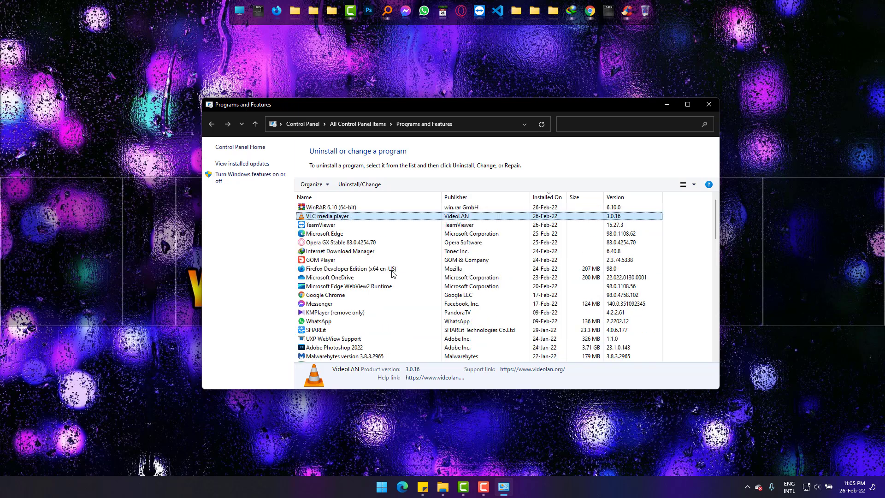
mouse_move(242, 164)
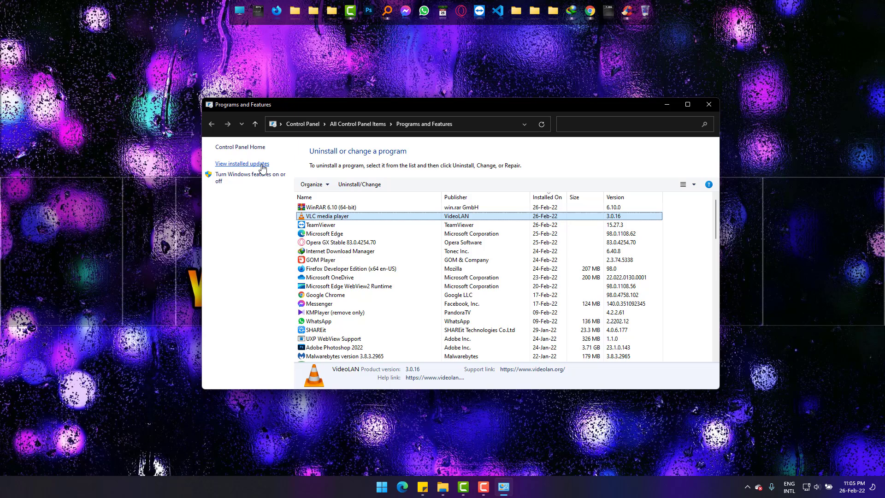
click(242, 164)
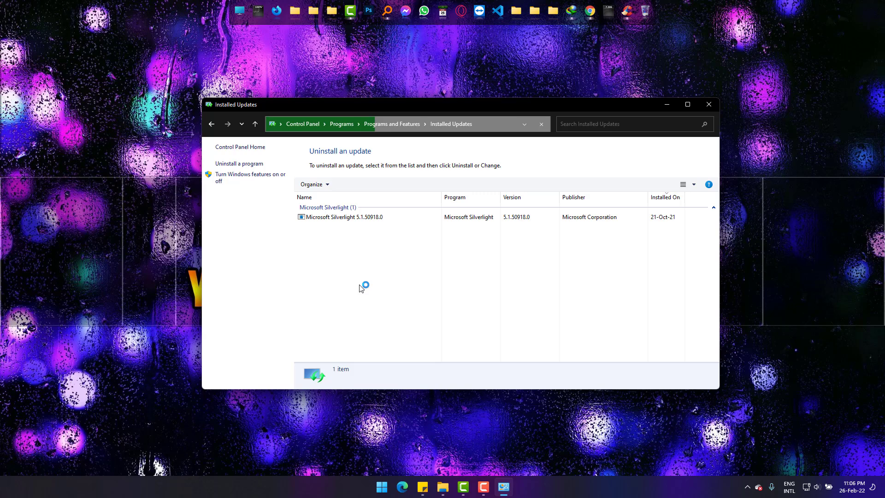
mouse_move(212, 124)
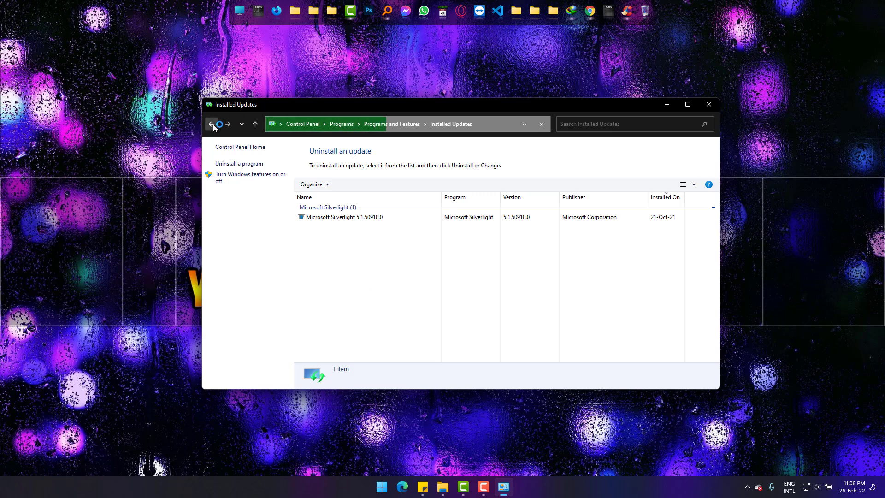
click(211, 123)
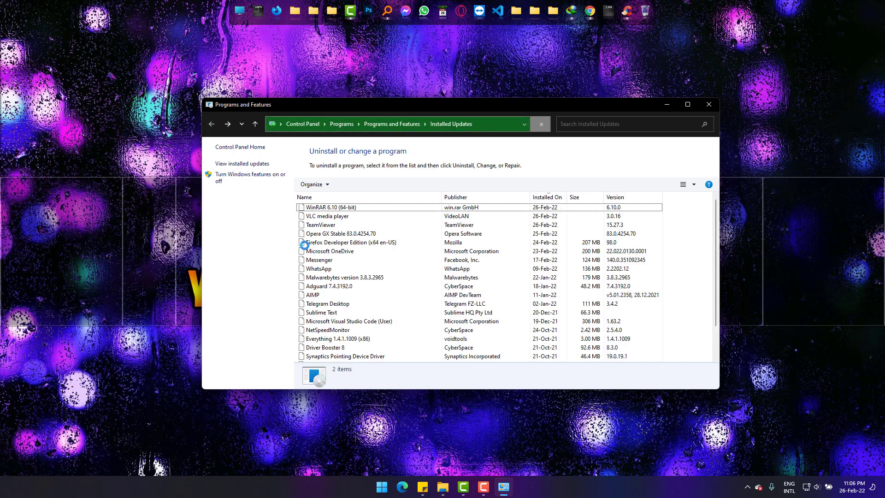
click(211, 123)
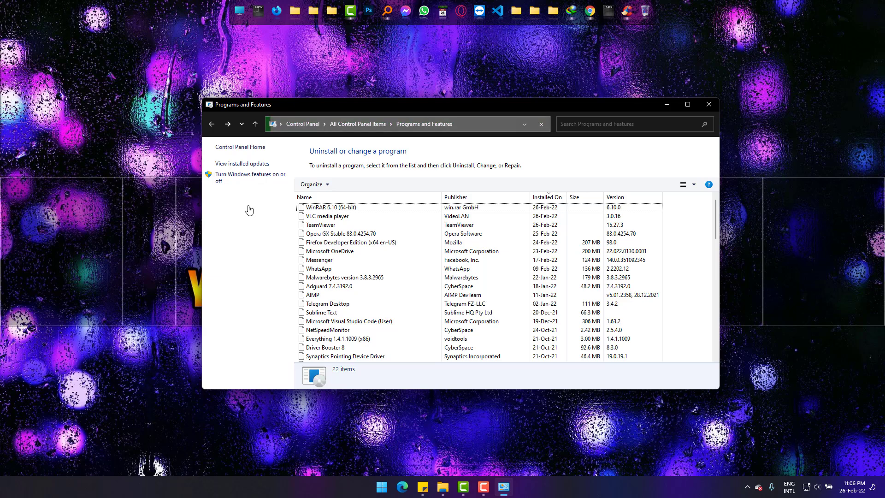
click(540, 124)
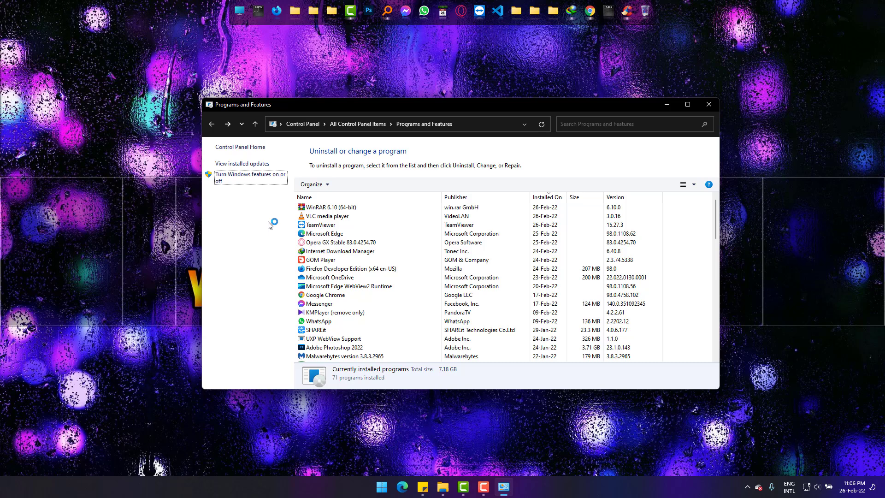
- Browse Windows Features, expanding and collapsing .NET Framework 4.8 Advanced Services
click(250, 177)
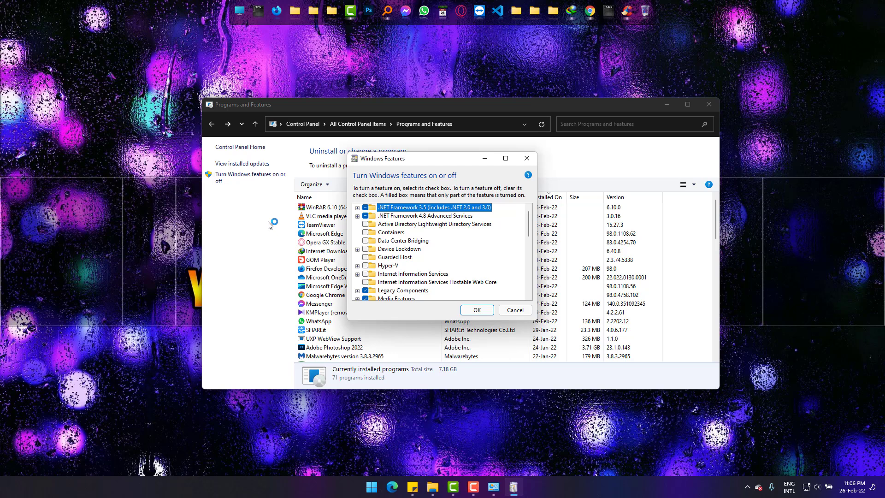
mouse_move(577, 236)
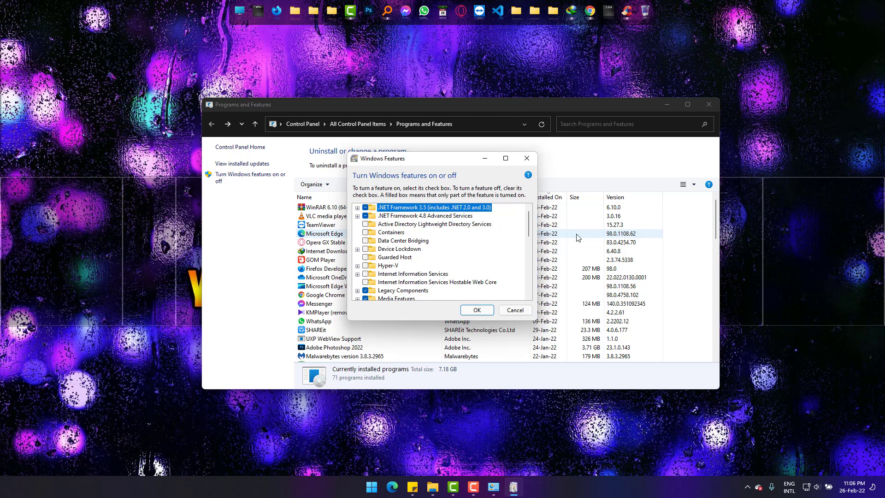
scroll(down, 3)
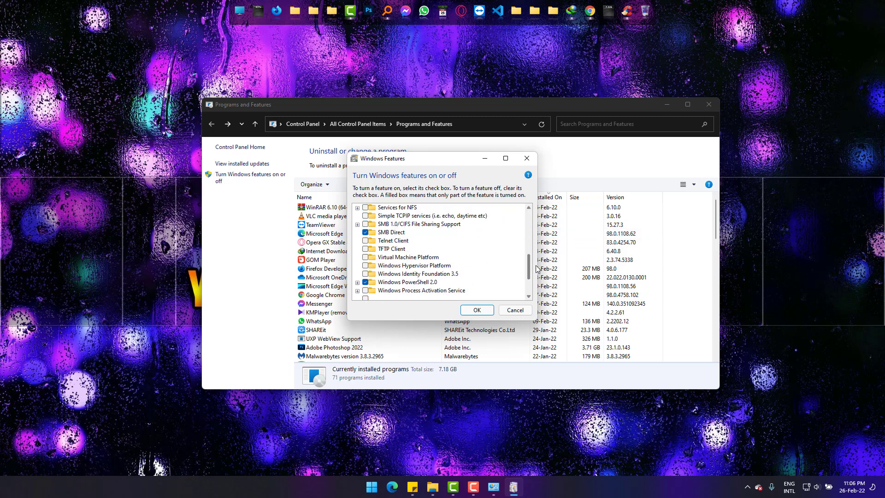
scroll(up, 3)
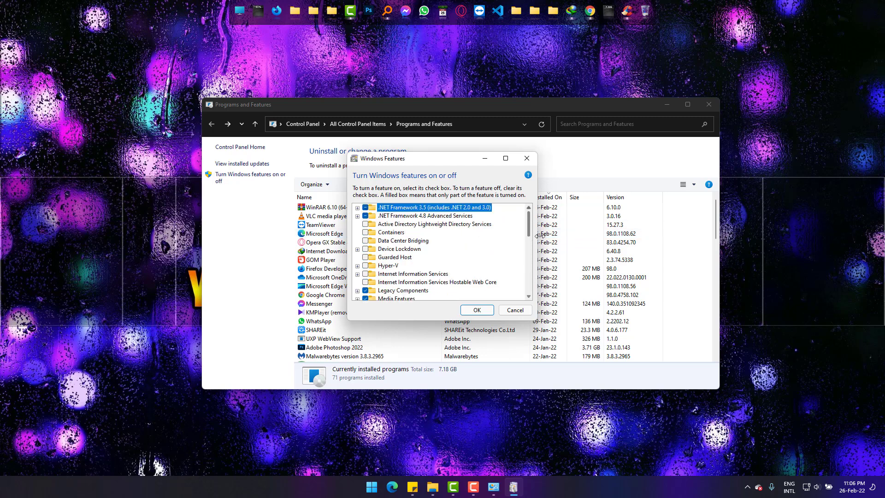
click(357, 207)
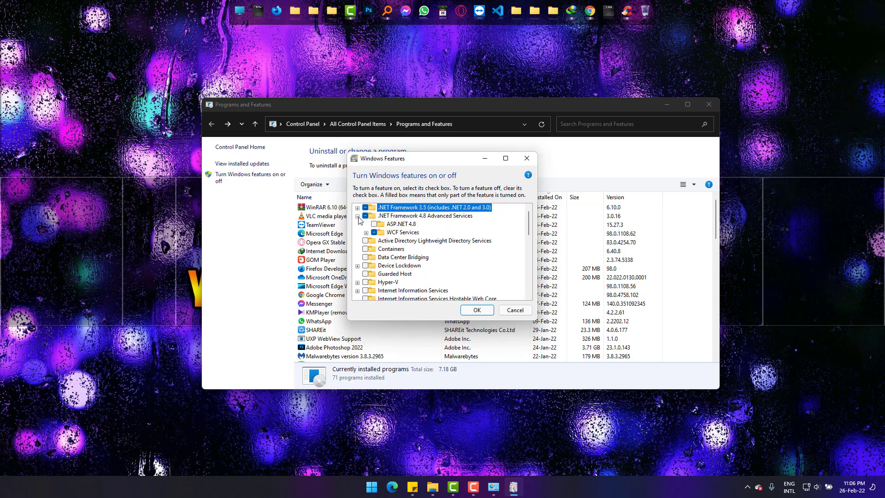
click(357, 215)
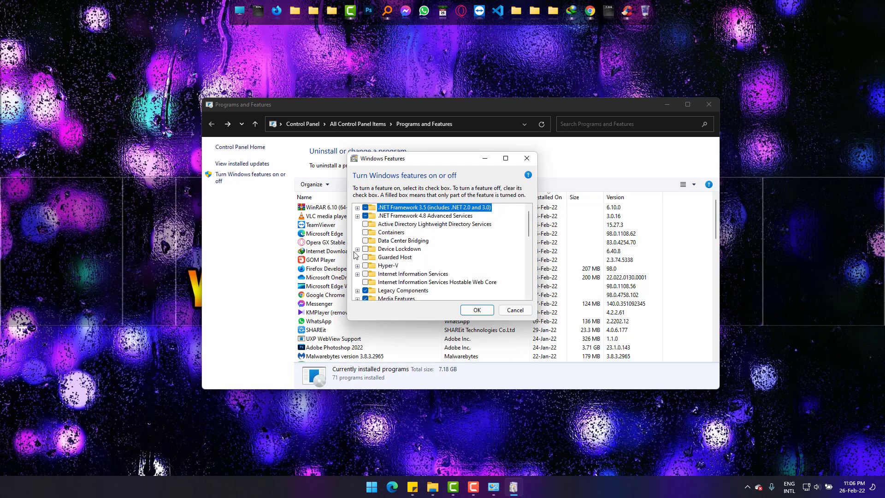